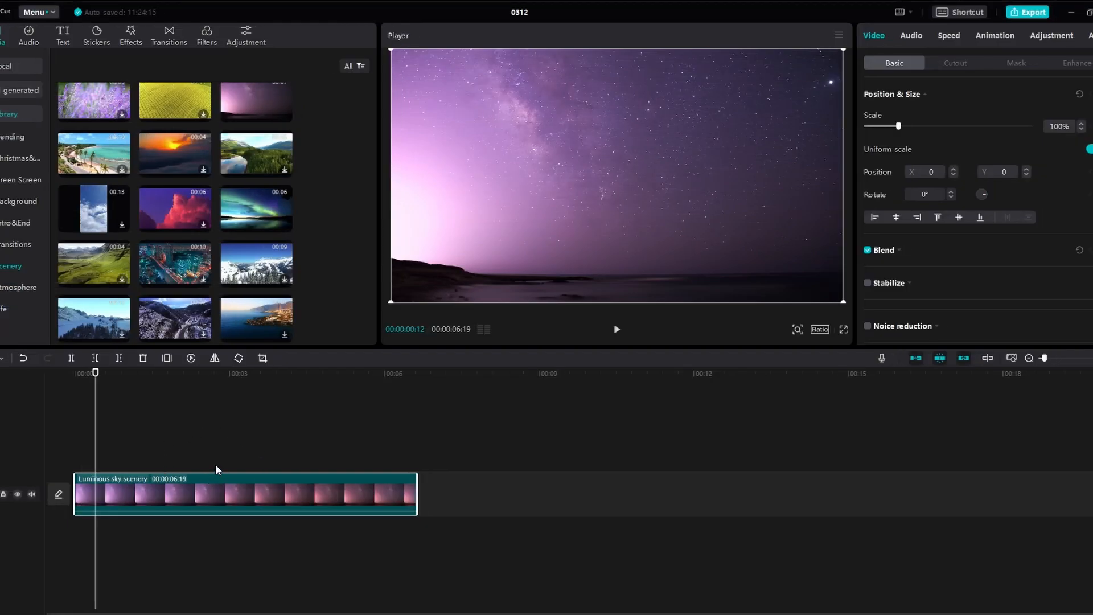
- Browse the Library Scenery category for the Astral night-sky clip
scroll("up", 3)
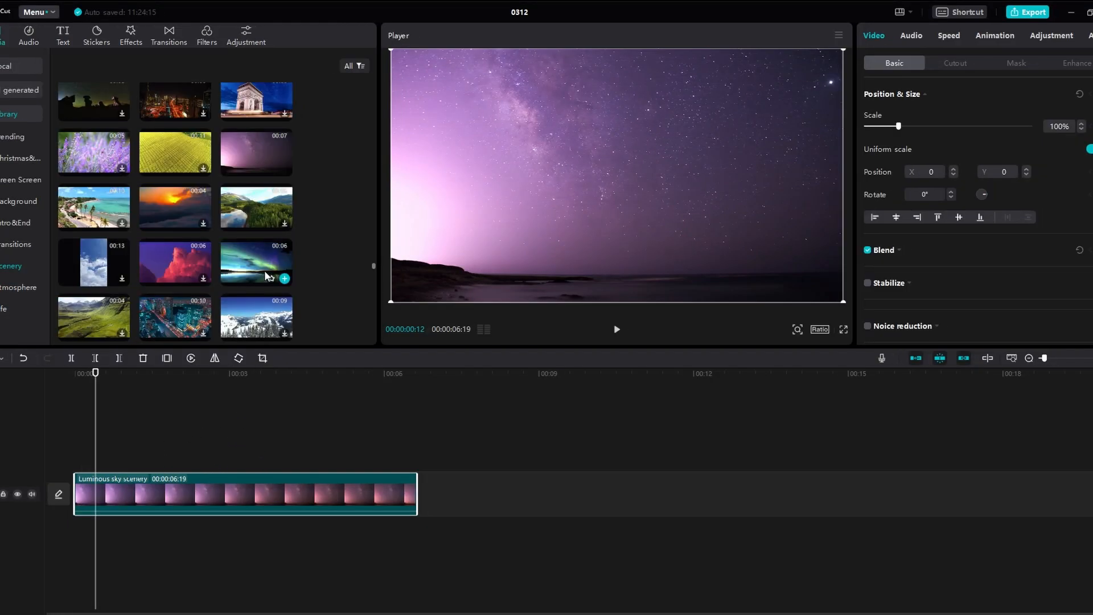
scroll("up", 3)
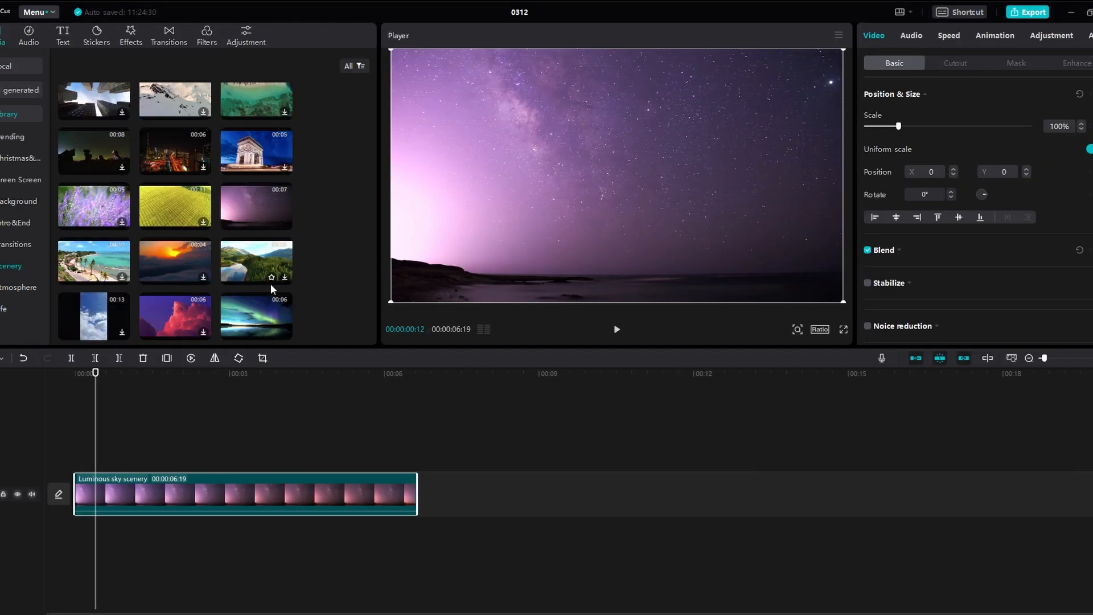
mouse_move(271, 280)
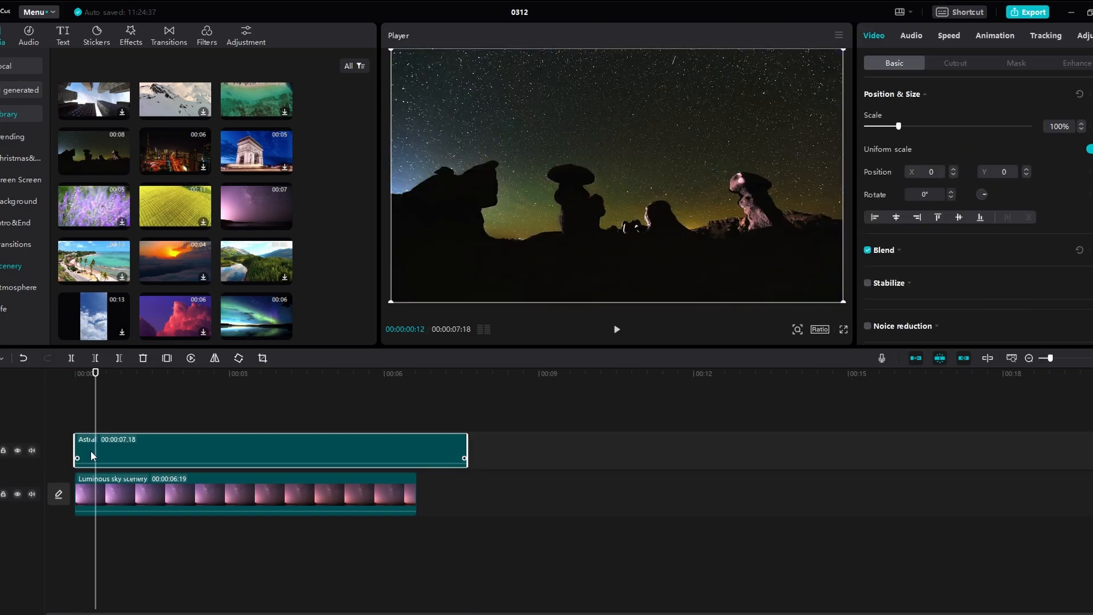
- Trim the Astral clip to 00:00:06:19 and reveal its Blend settings under Video > Basic
left_click(273, 450)
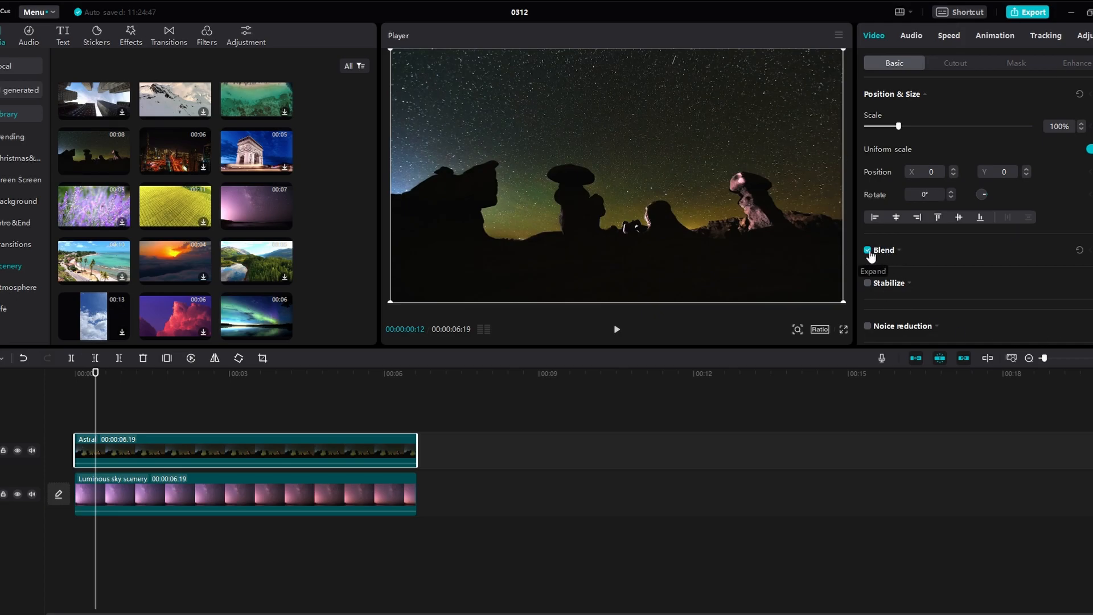
left_click(872, 249)
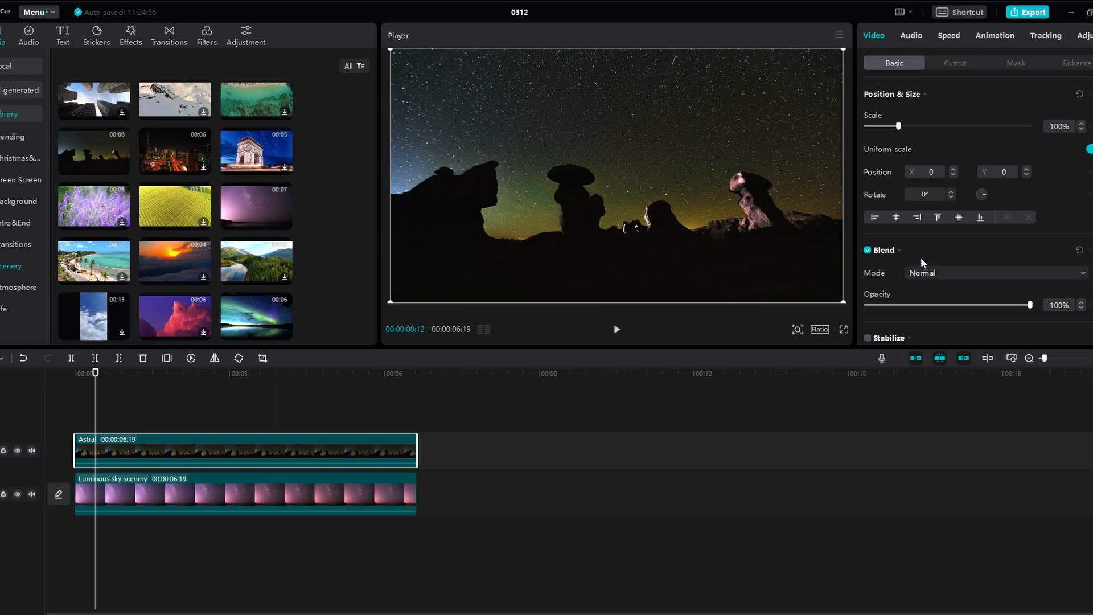
mouse_move(975, 277)
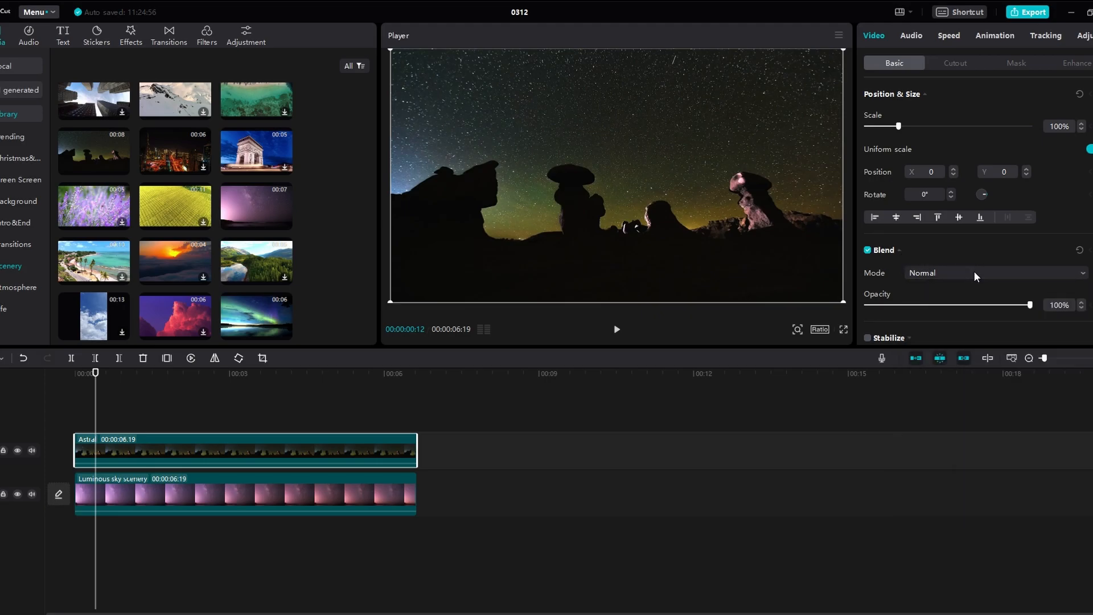
mouse_move(939, 312)
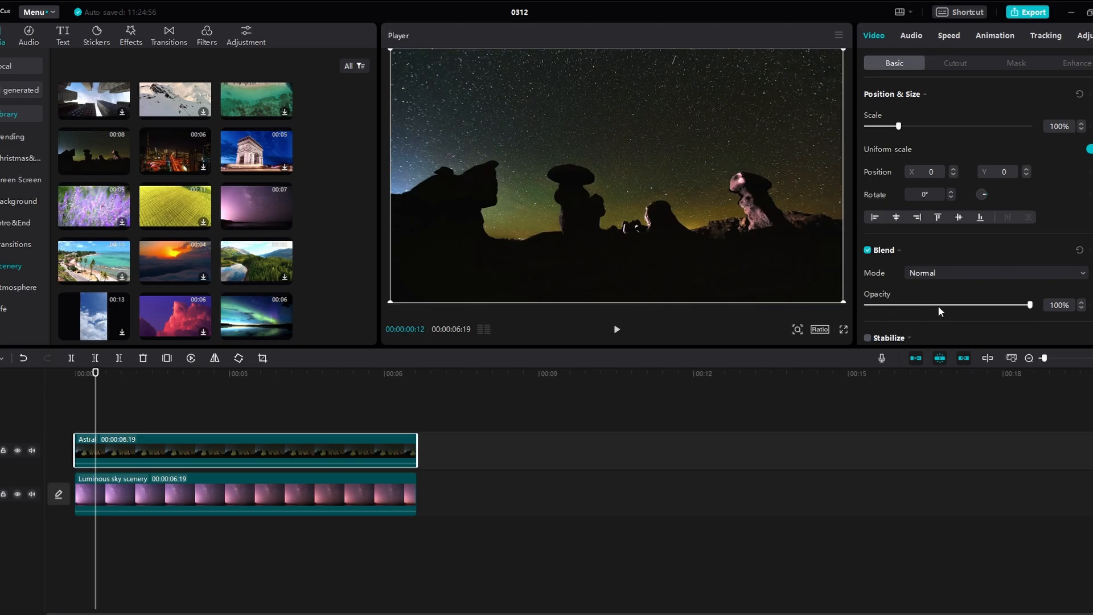
- Set the Astral clip's blend mode to Brighten so the purple sky shows through
left_click(989, 273)
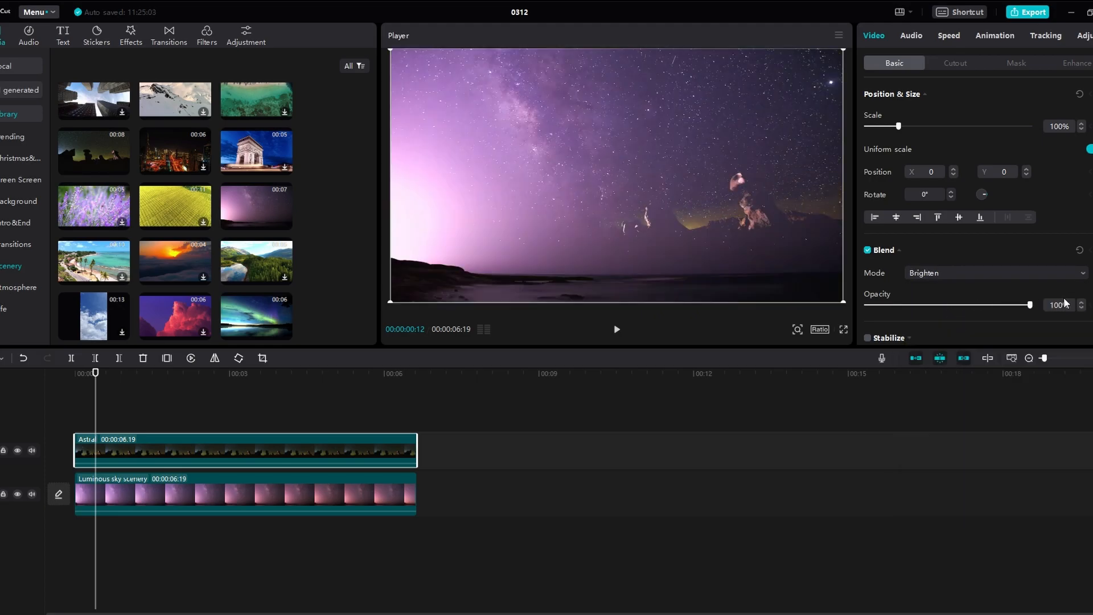
- Preview the Astral clip with Screen and then Darken blending over the scenery
left_click(615, 329)
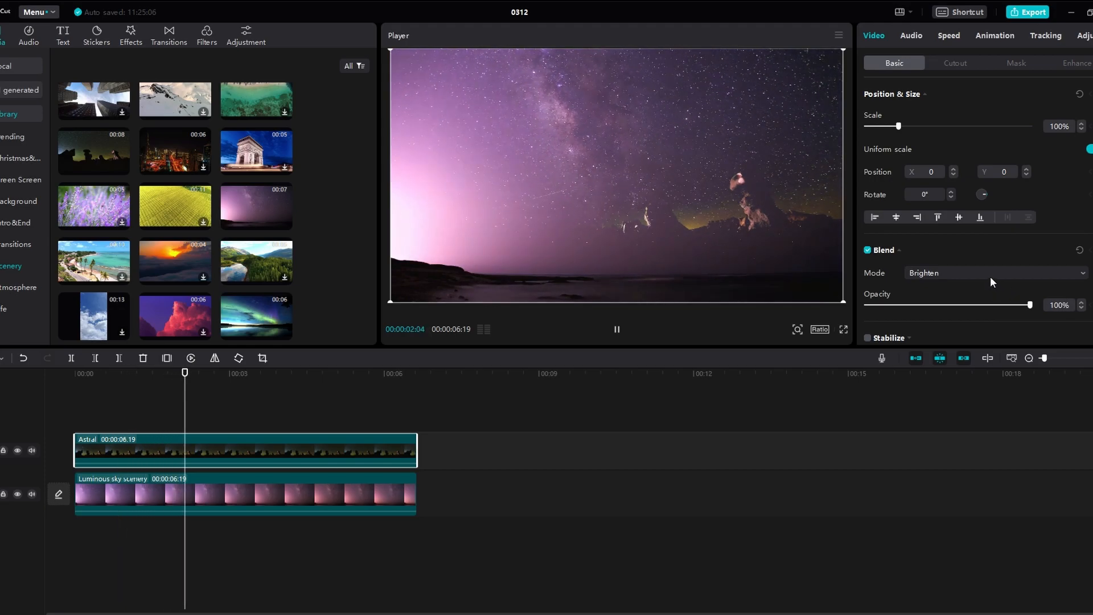
left_click(995, 272)
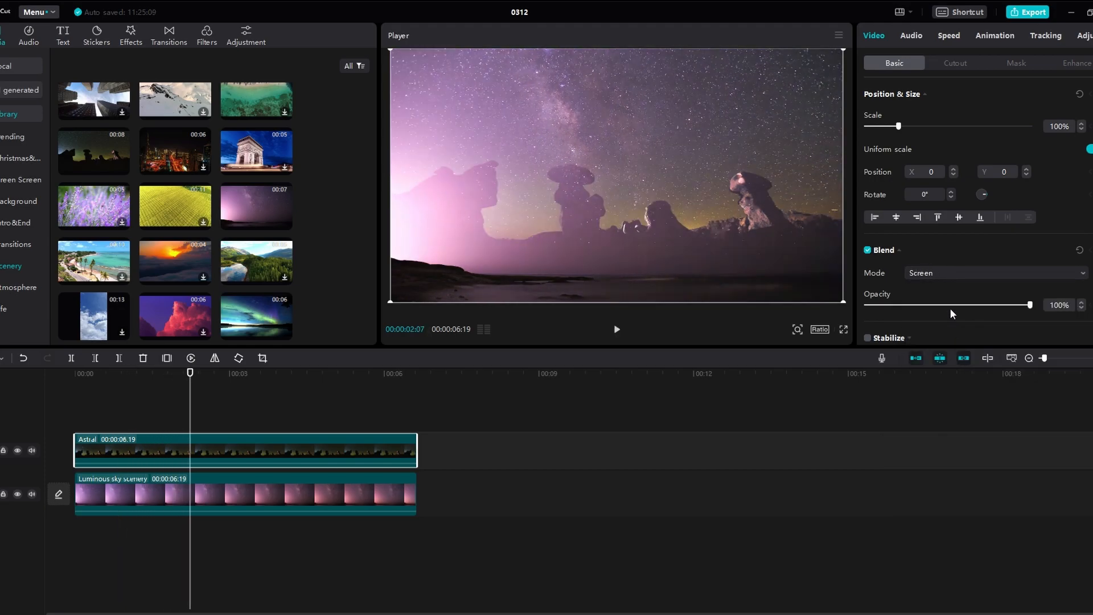
left_click(616, 329)
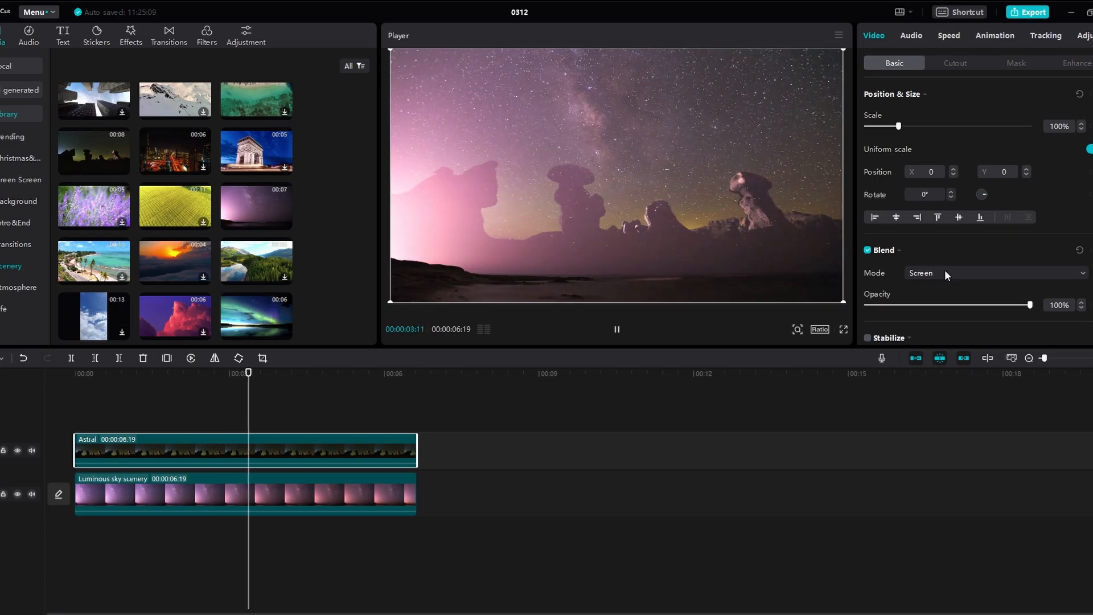
left_click(616, 329)
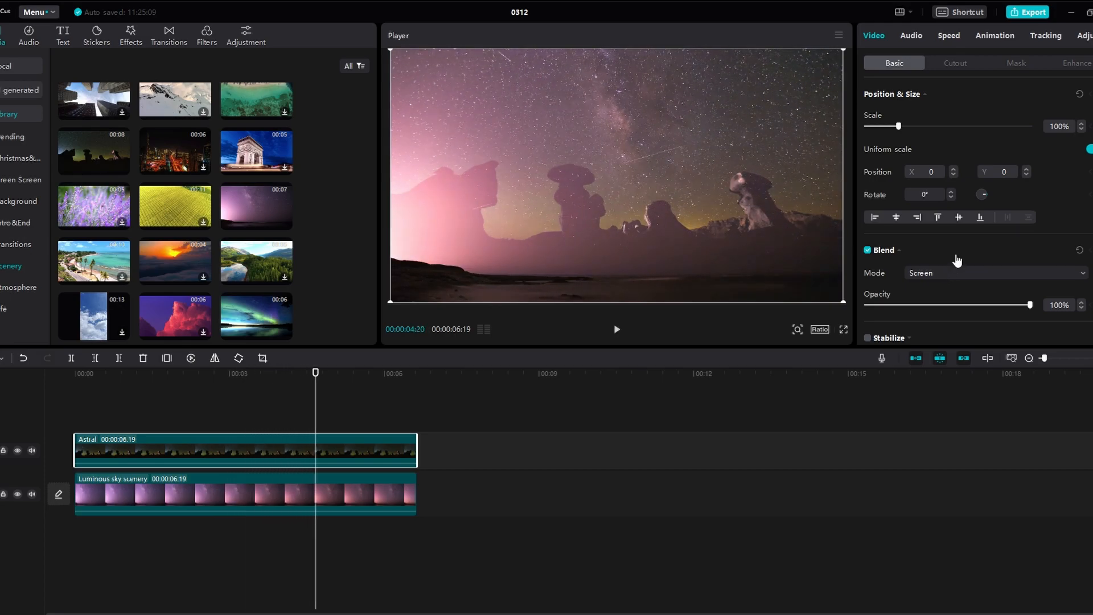
left_click(993, 272)
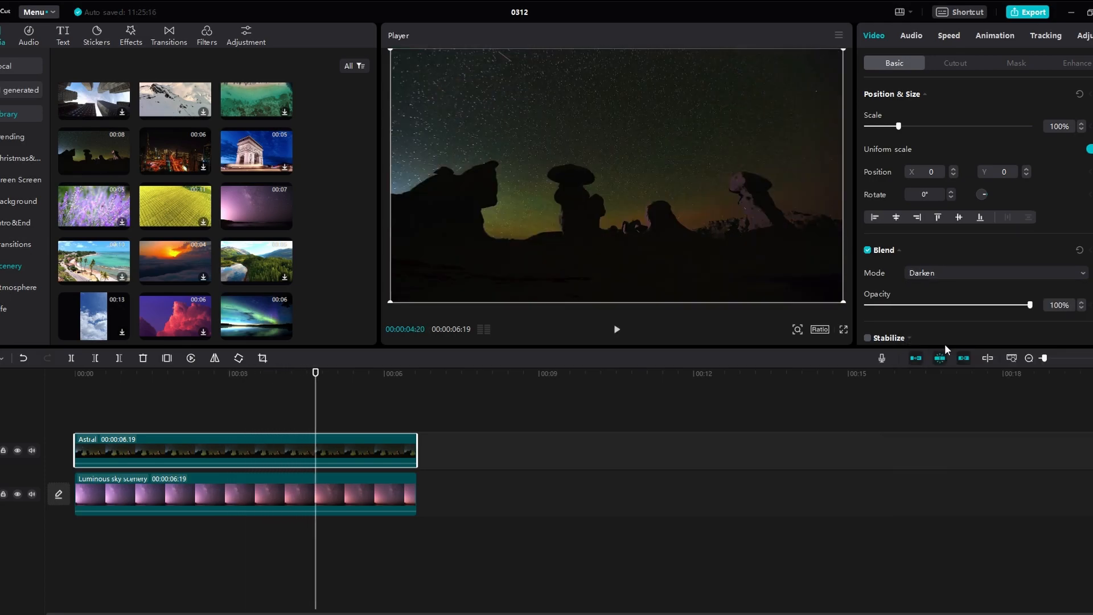
left_click(616, 329)
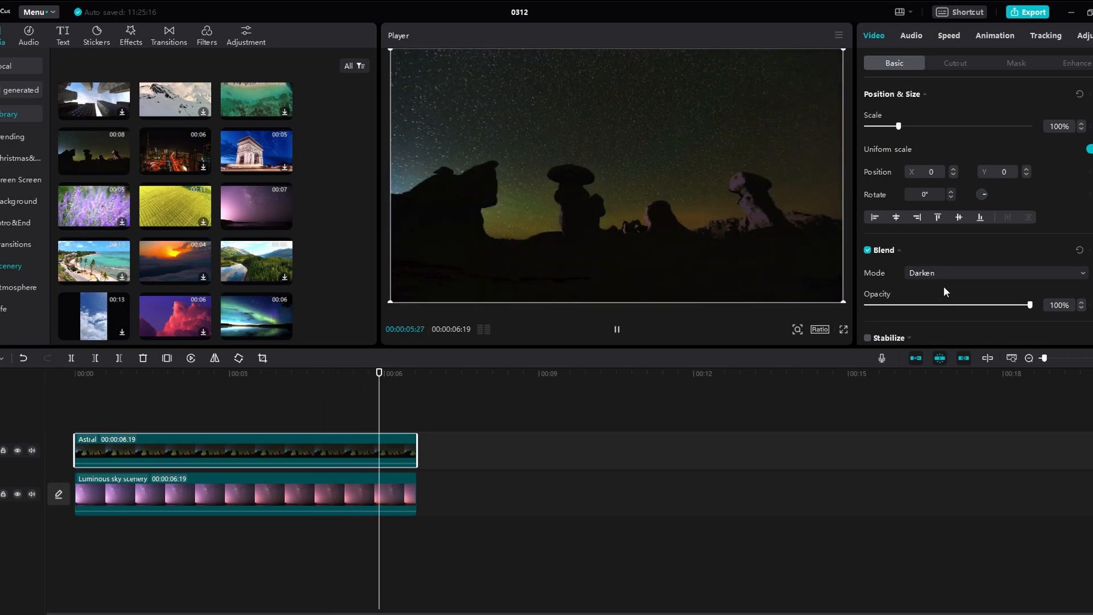
- Settle on Soft light blending for the Astral clip, giving a pinker sky
left_click(994, 273)
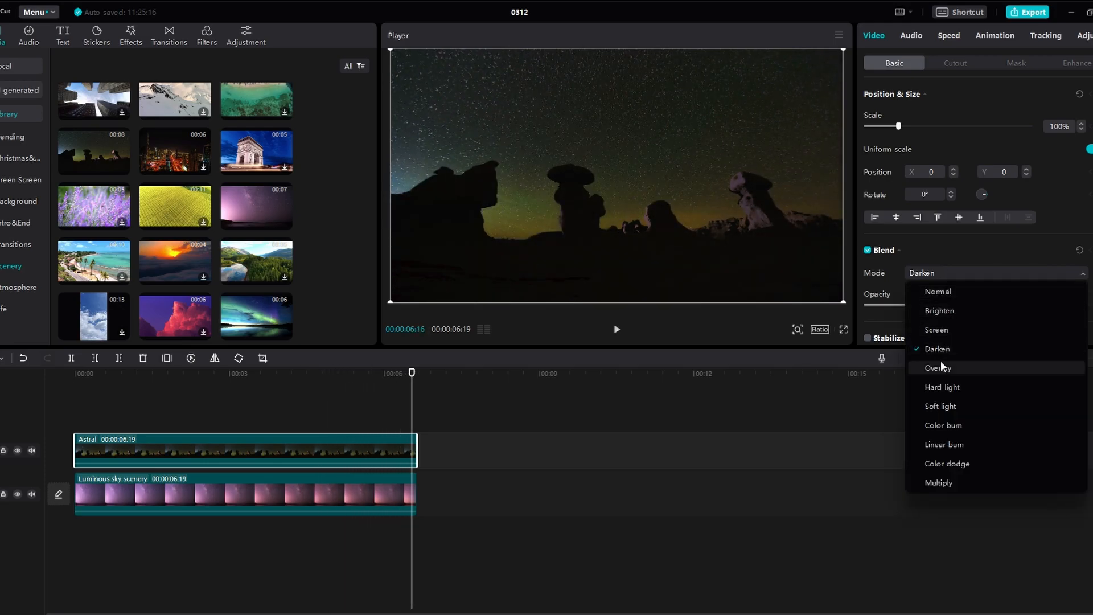
left_click(939, 367)
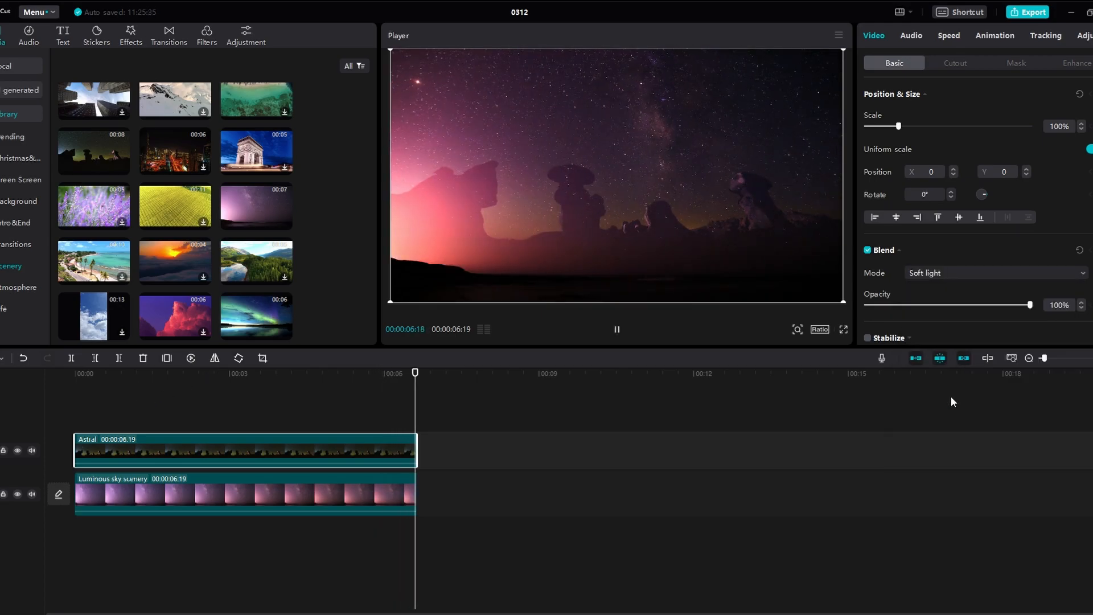
left_click(993, 272)
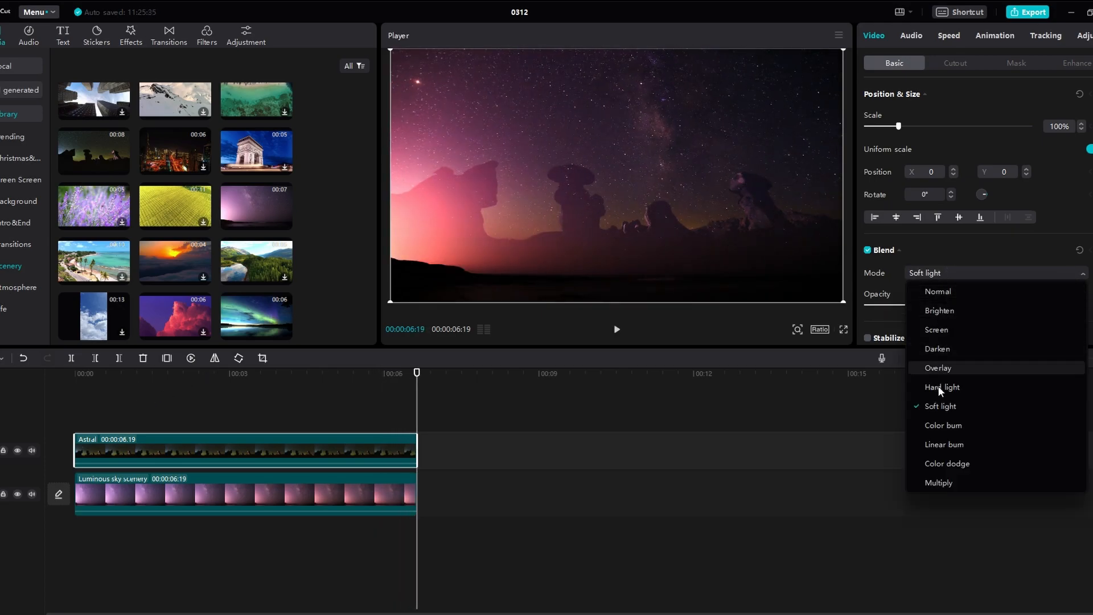